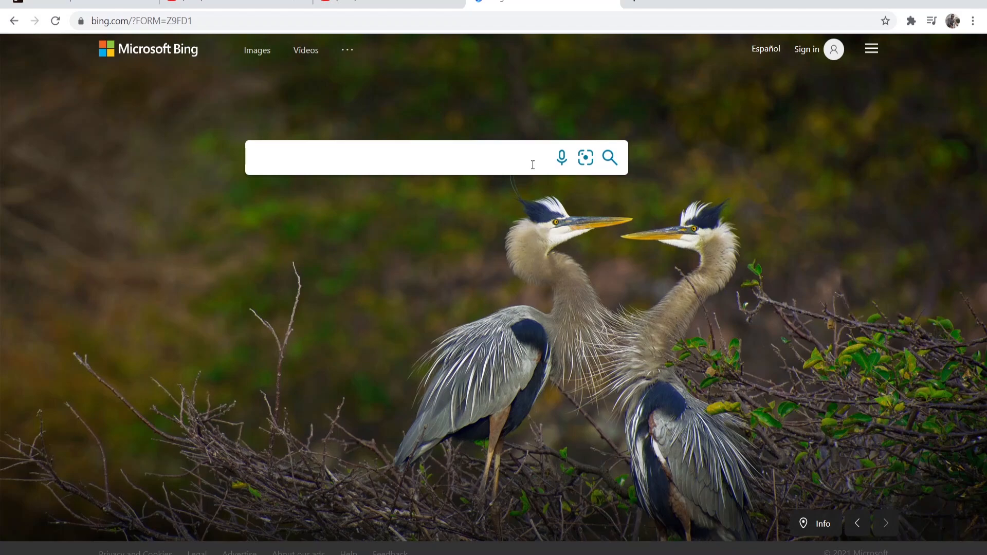
Step: From the Bing homepage menu, go to the SafeSearch settings page
click(377, 158)
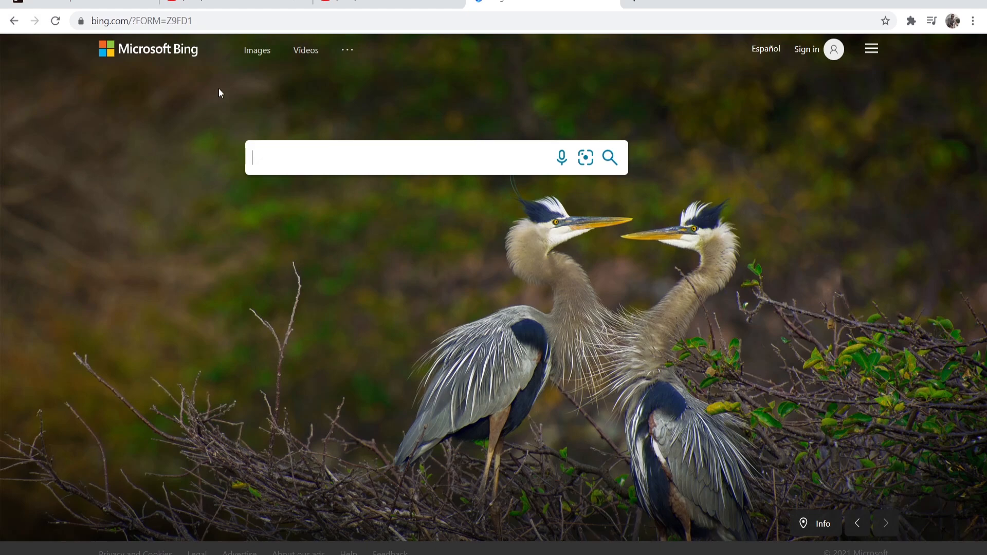
click(870, 48)
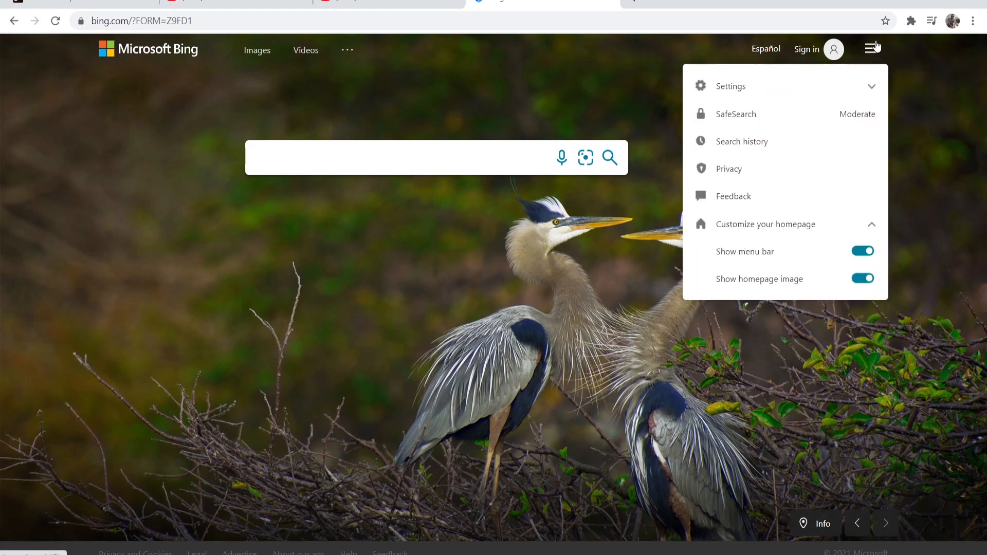
mouse_move(723, 114)
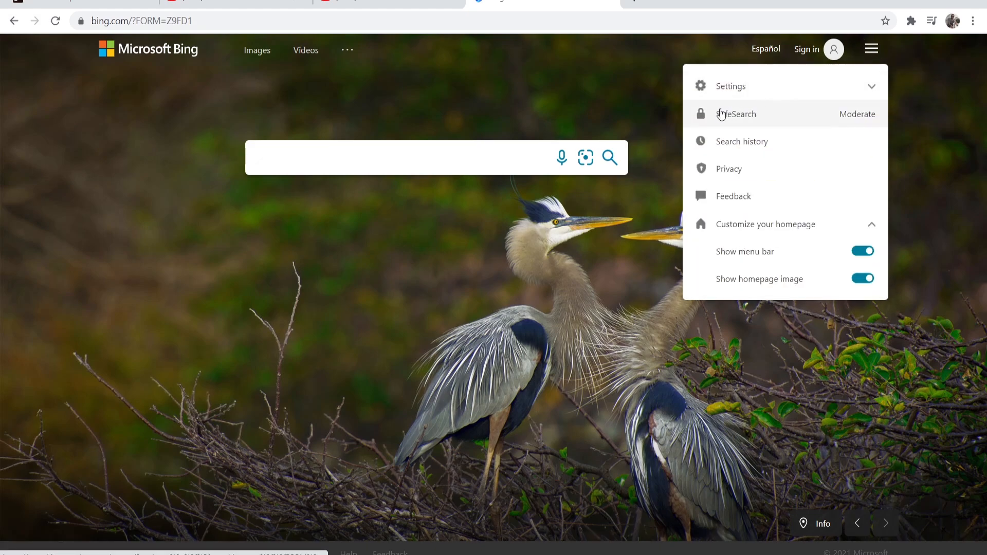
click(736, 114)
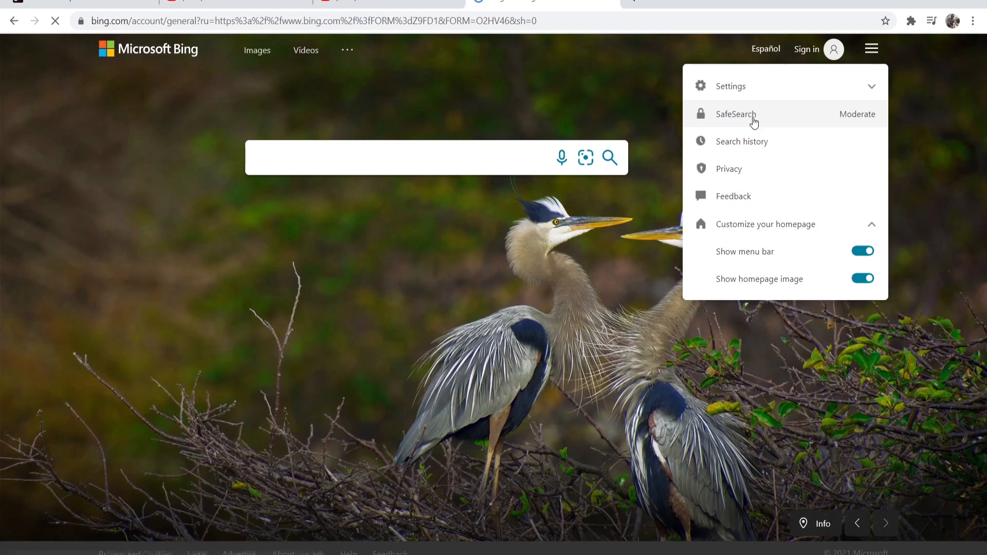
Step: Load the Bing settings page showing SafeSearch set to Moderate among Strict, Moderate and Off
click(735, 114)
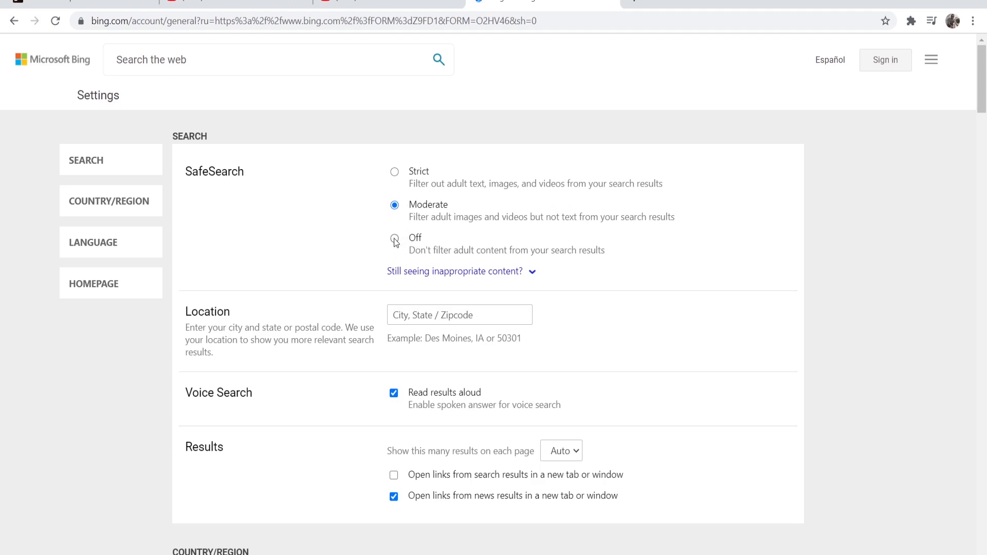
mouse_move(374, 202)
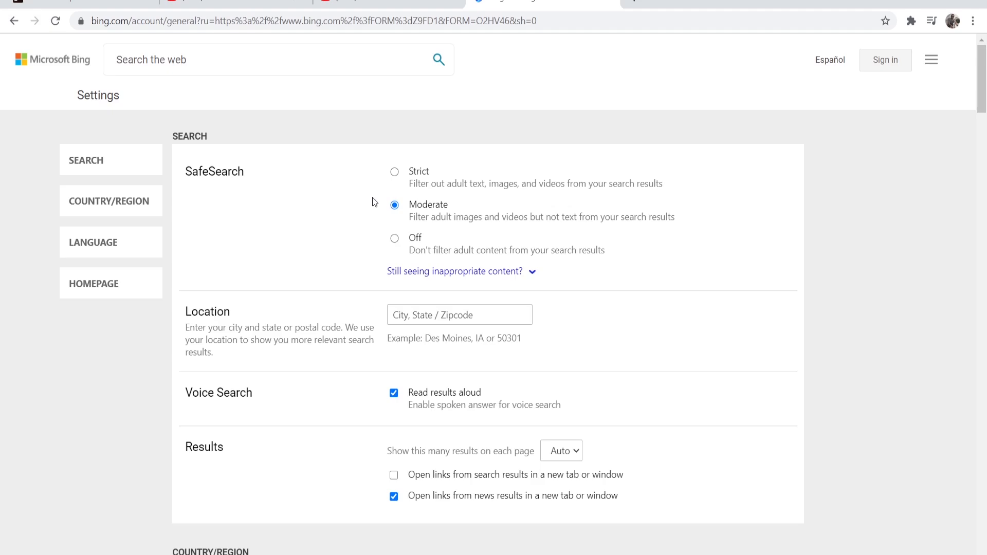
mouse_move(416, 173)
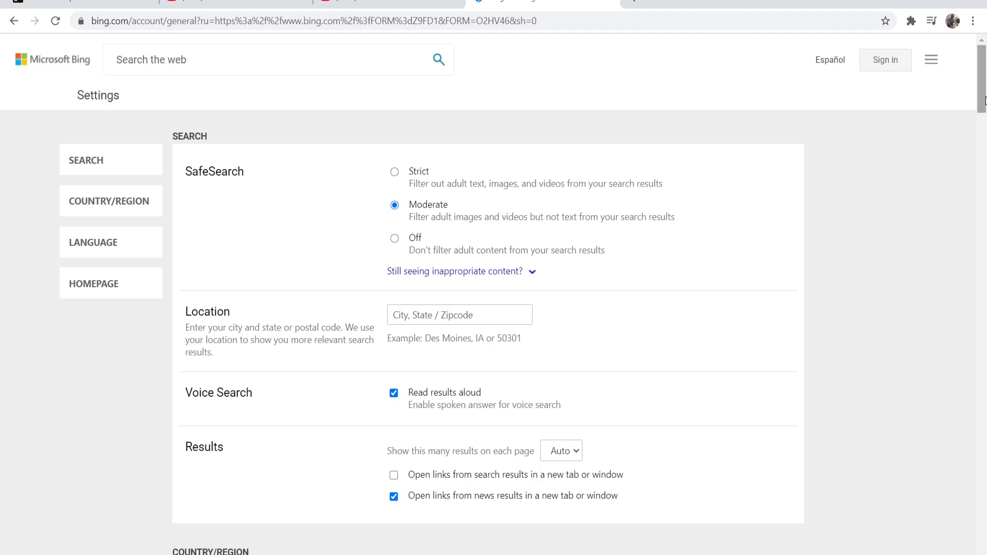
Step: In the Country/region list, switch the region from Panama to United Kingdom
scroll(down, 3)
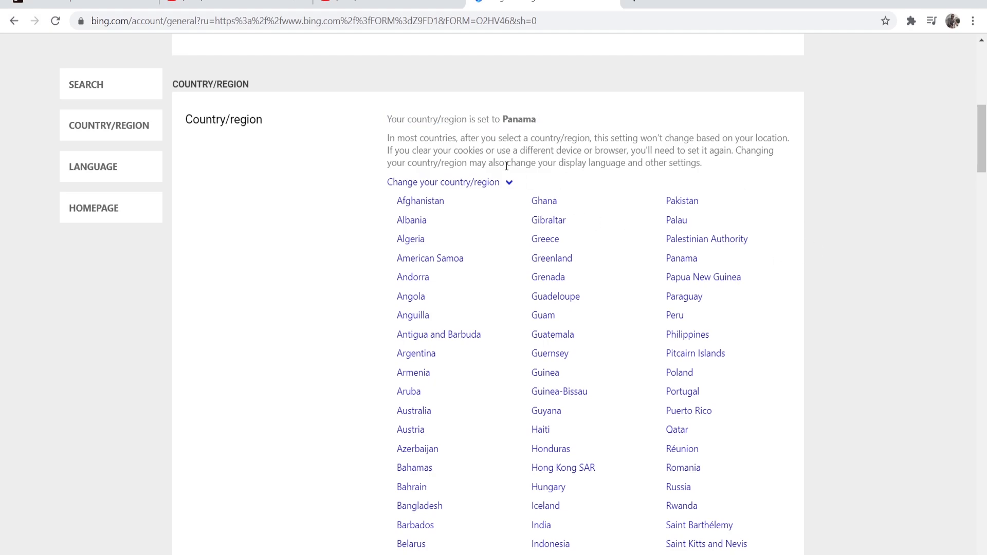
mouse_move(753, 288)
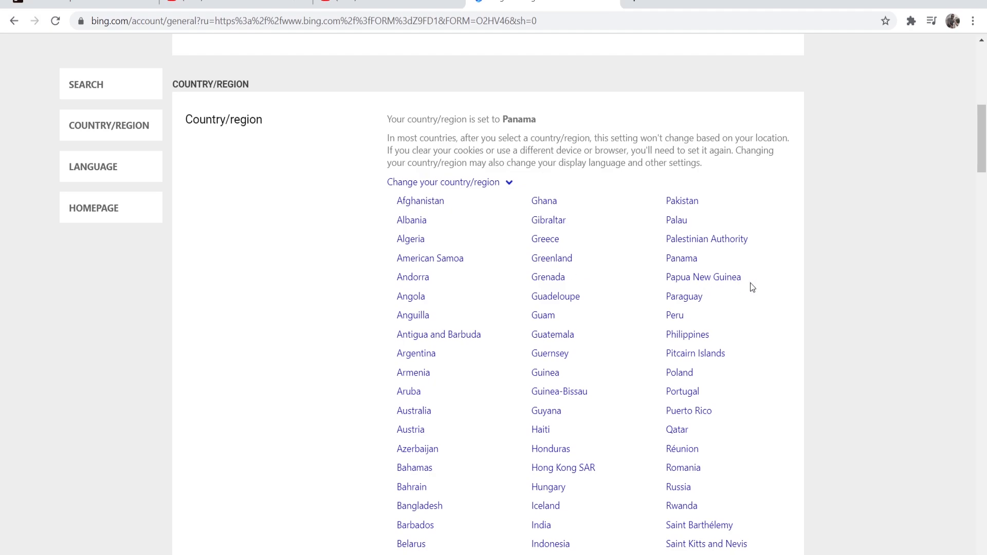
scroll(down, 3)
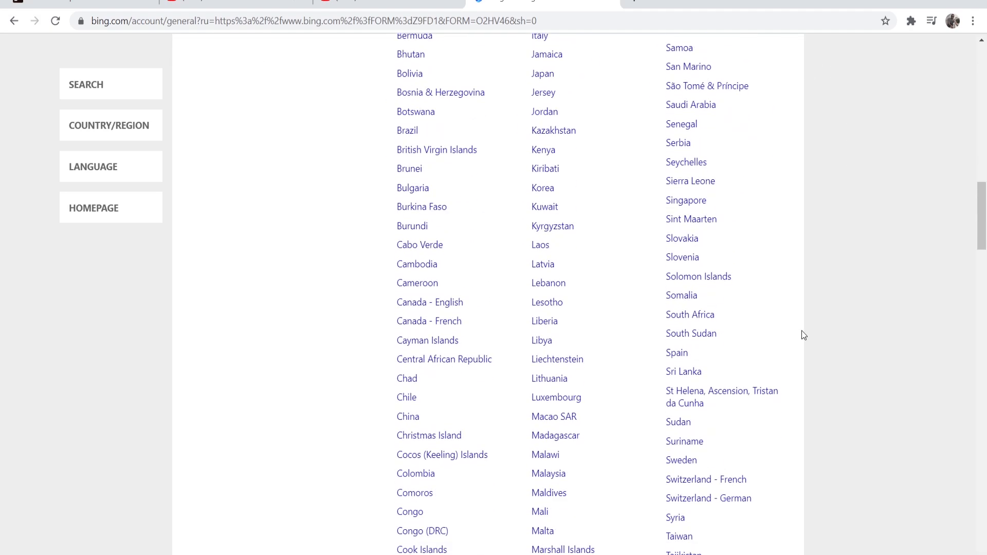
scroll(down, 3)
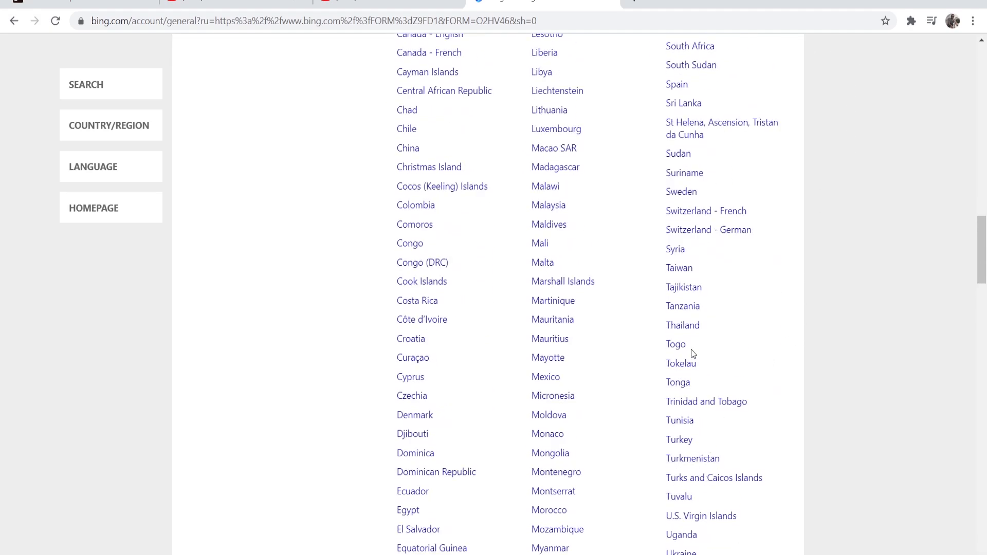
scroll(down, 3)
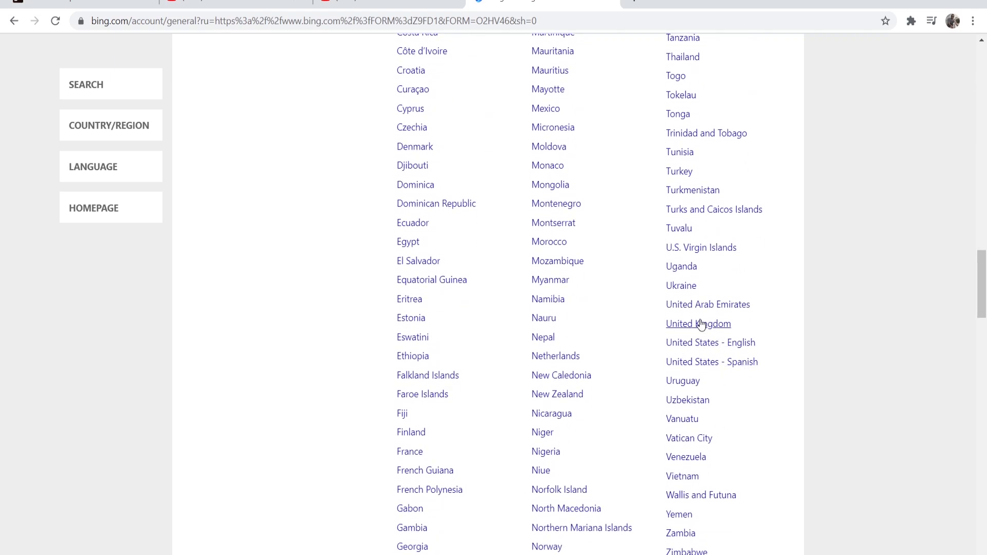
click(698, 324)
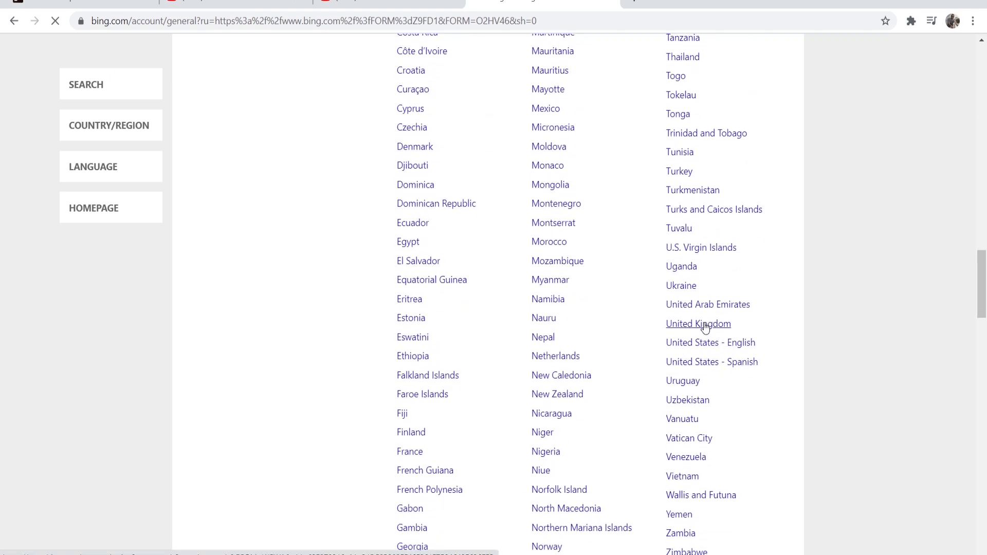
Step: From the reloaded Bing homepage menu, return to the Settings page
click(698, 324)
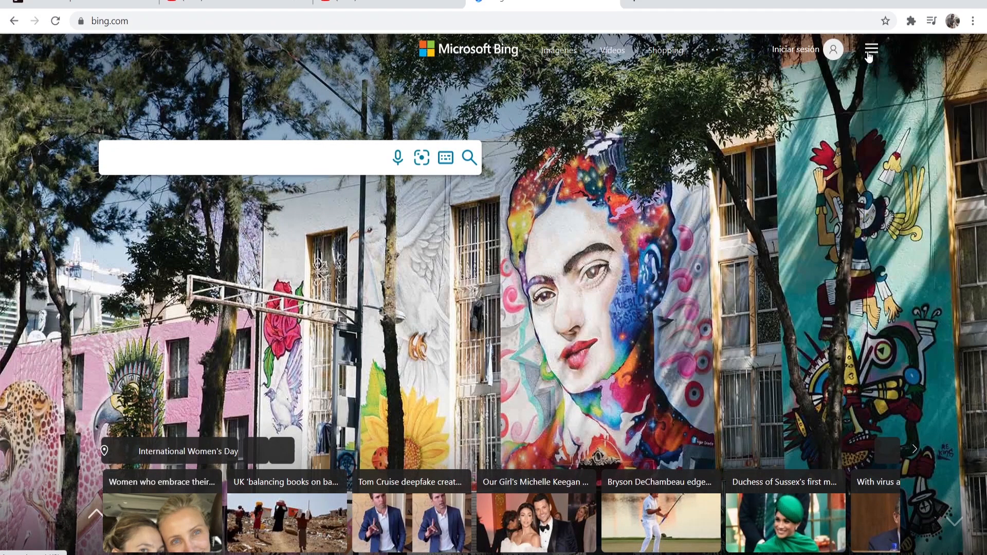
click(871, 49)
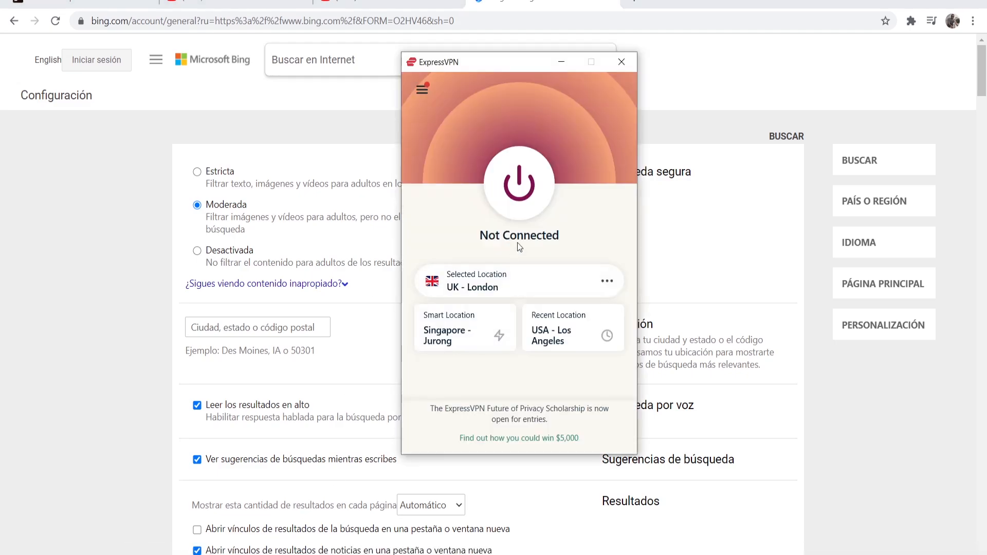
mouse_move(323, 189)
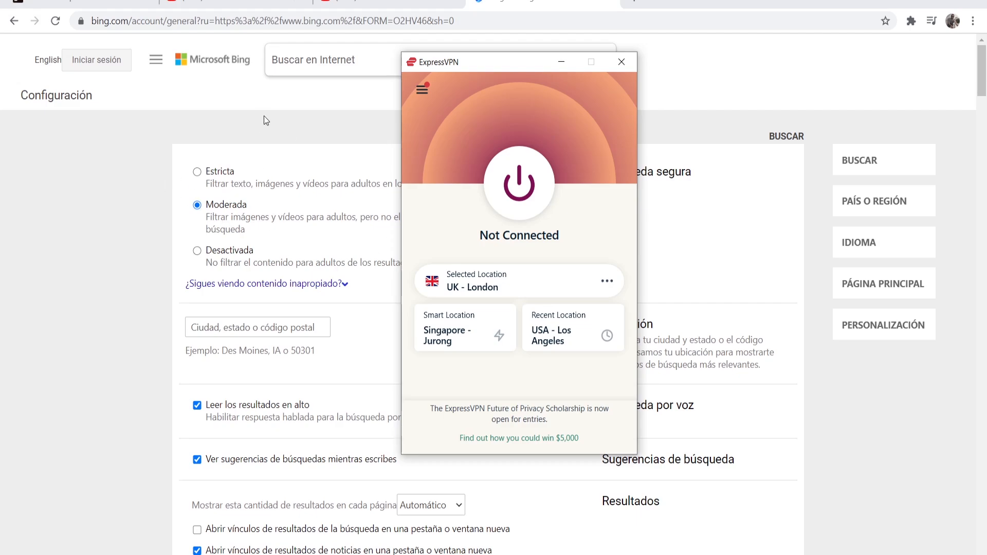
mouse_move(283, 118)
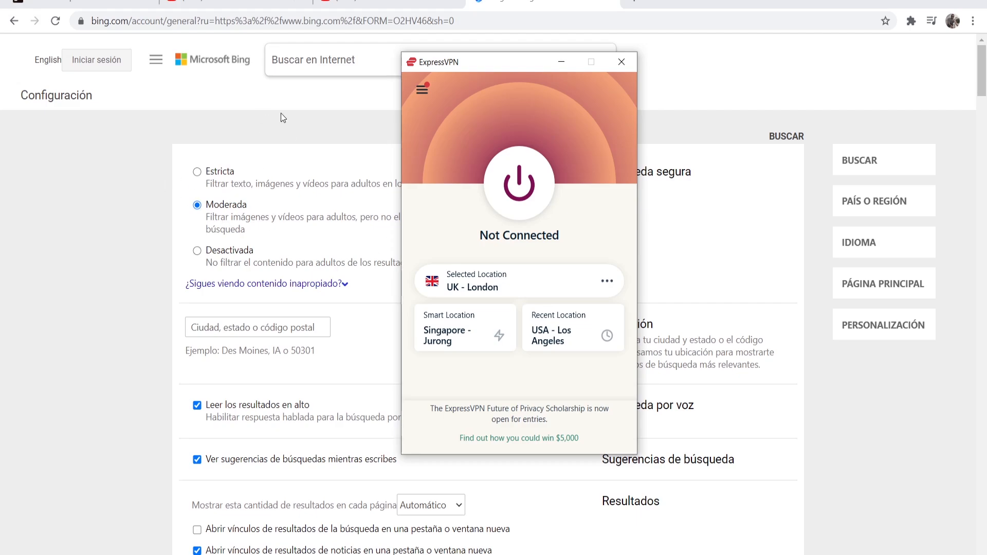